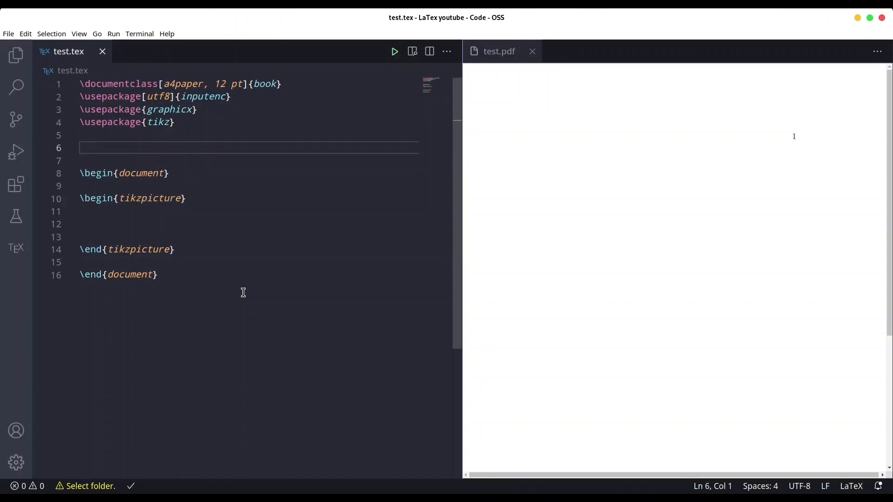
Step: Add \usepackage[skins]{tcolorbox} to the preamble via the usepackage snippet
{"action": "type", "text": "\\usepackage[options]{package"}
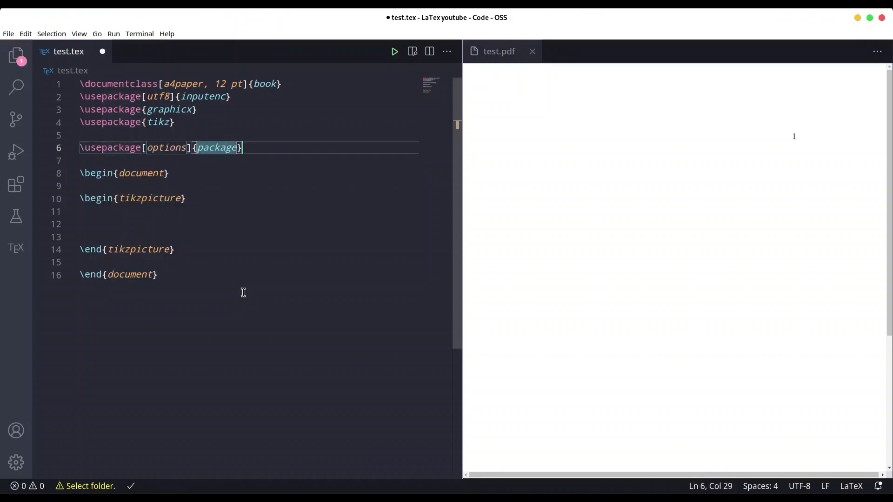
{"action": "type", "text": "tcl"}
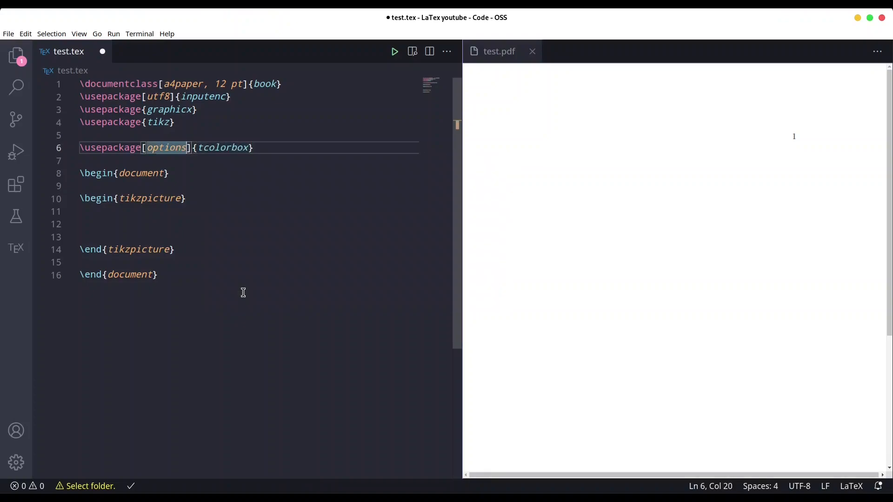
{"action": "type", "text": "skin"}
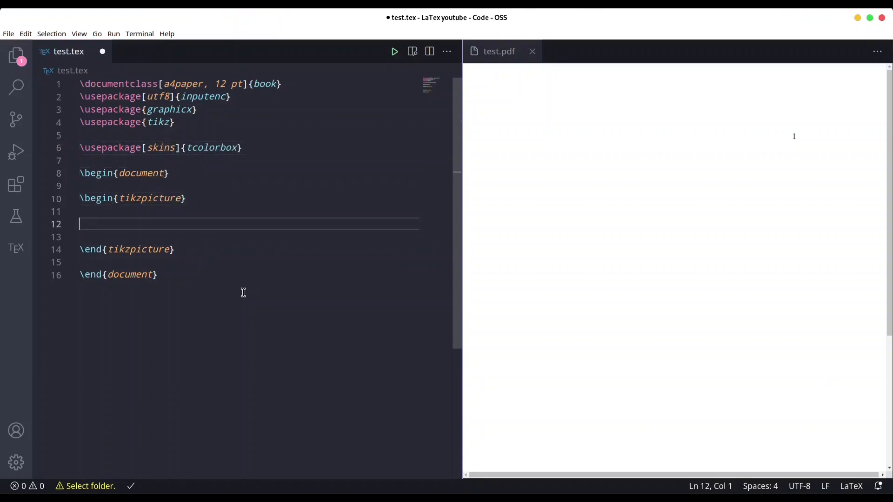
Step: Begin a \path with the option fill stretch image=controller
{"action": "type", "text": "\\p"}
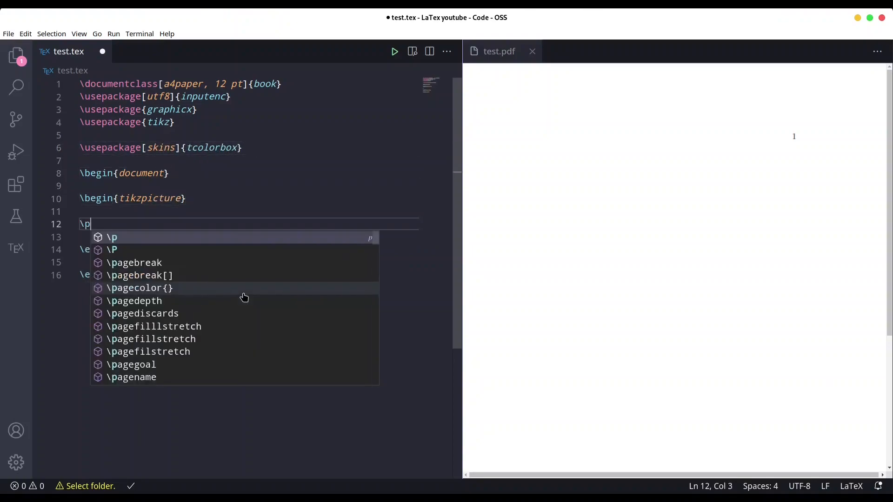
{"action": "type", "text": "ath[fill"}
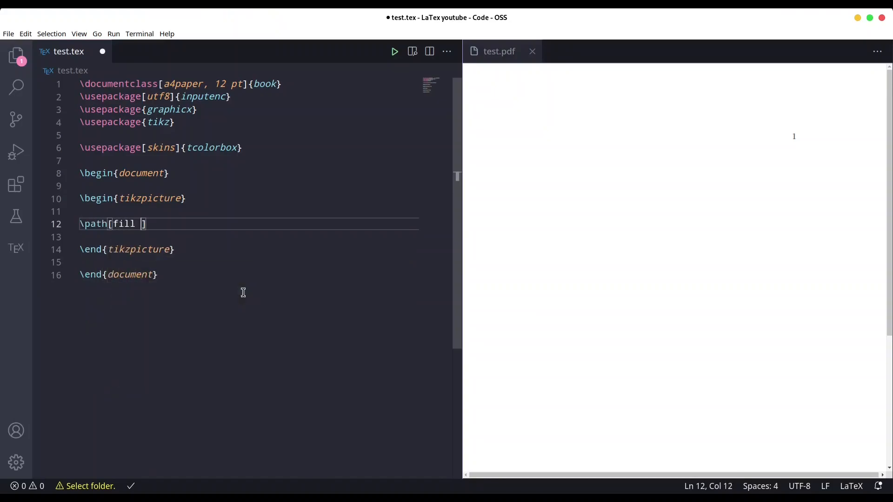
{"action": "type", "text": "strec"}
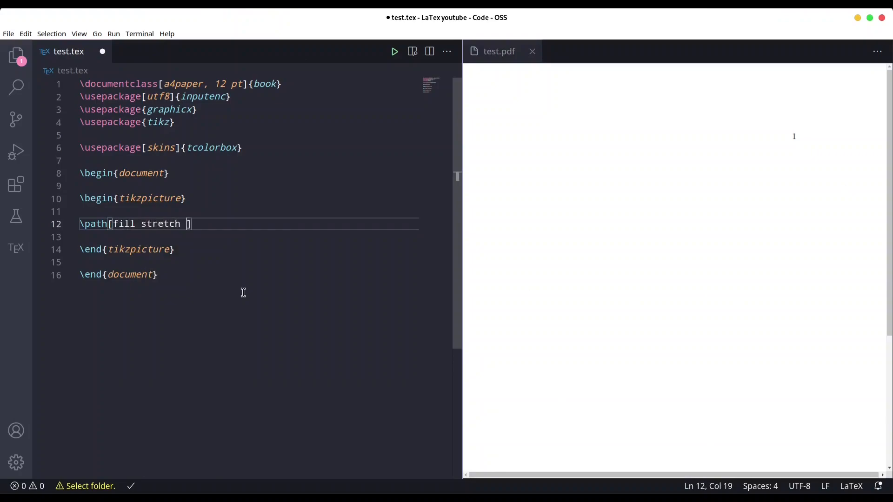
{"action": "type", "text": "image="}
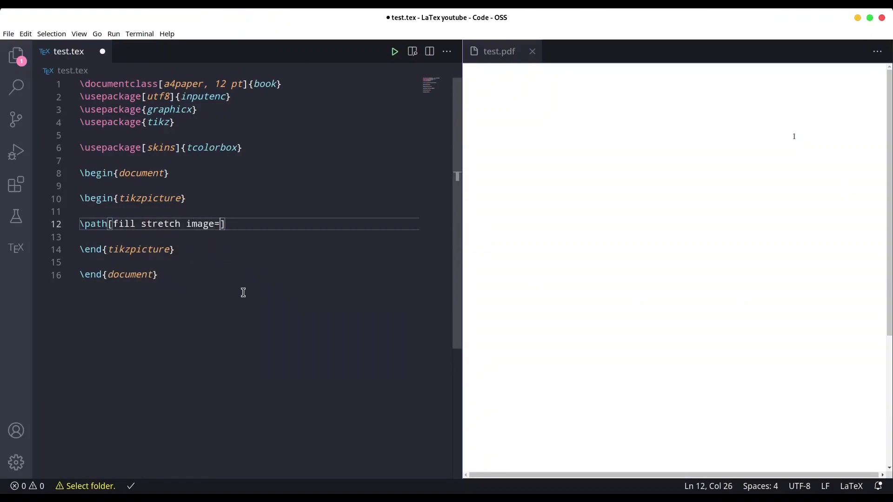
{"action": "type", "text": "c"}
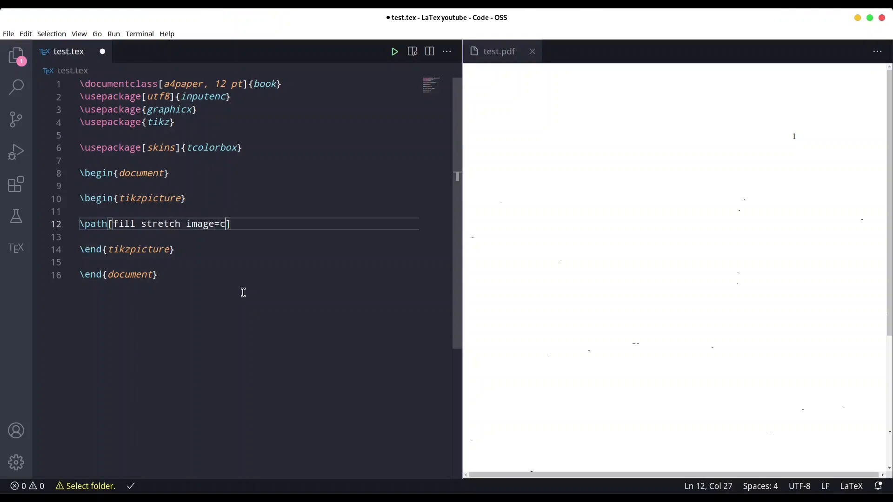
{"action": "type", "text": "onttro"}
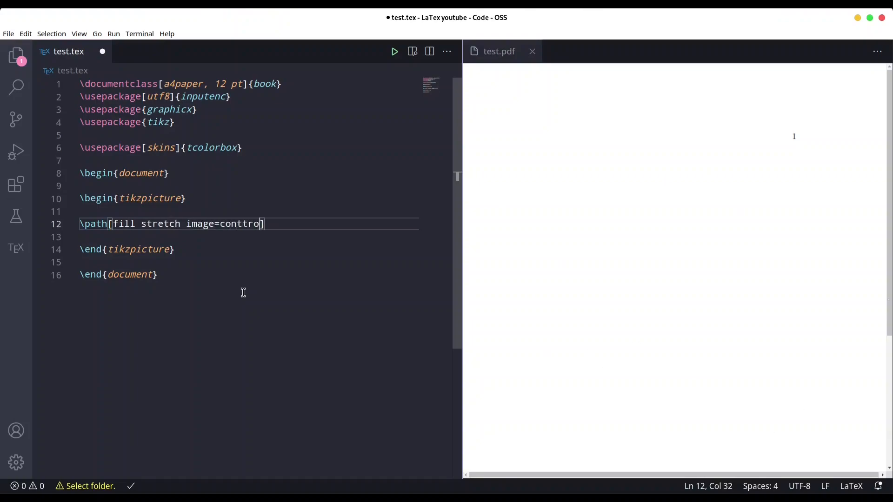
{"action": "type", "text": "ll"}
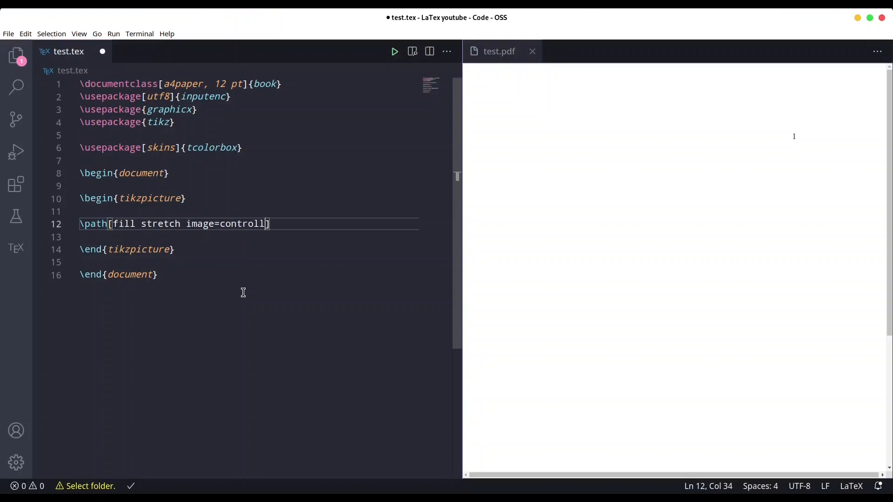
{"action": "type", "text": "er"}
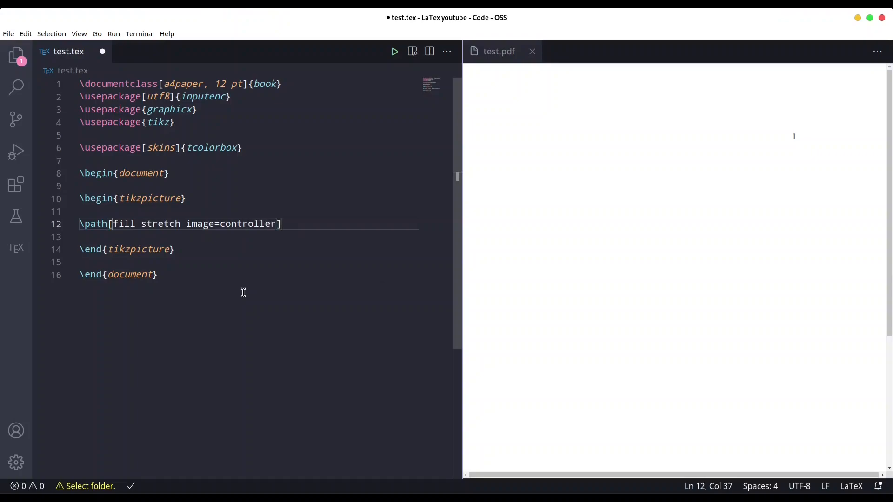
Step: Give the path the geometry (0,0) rectangle (5,4) on the next line
{"action": "key", "text": "Return"}
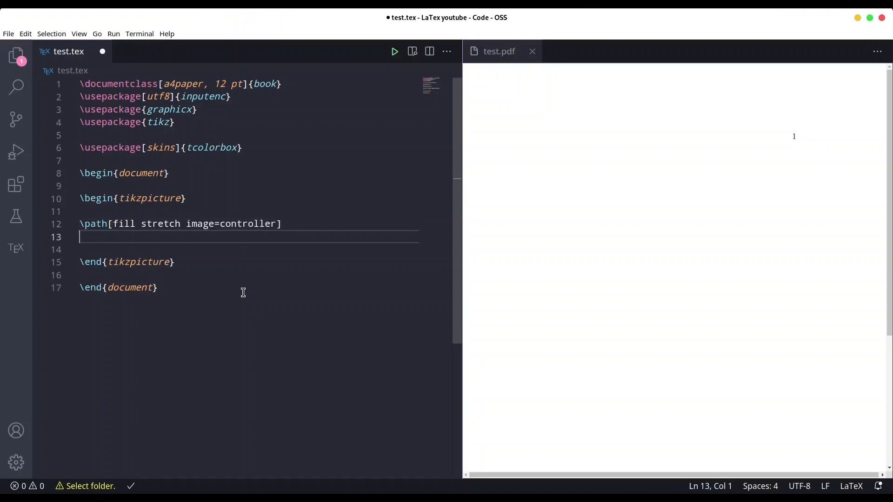
{"action": "type", "text": "(0)"}
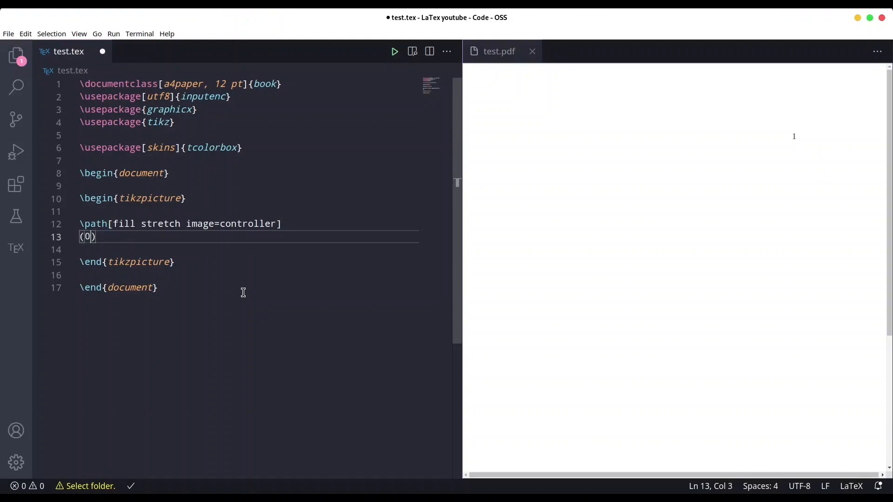
{"action": "type", "text": ",0"}
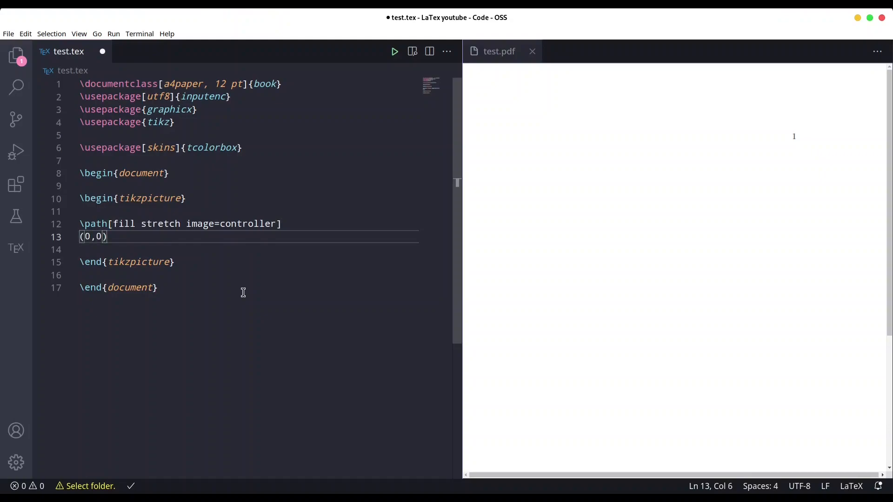
{"action": "type", "text": "rec"}
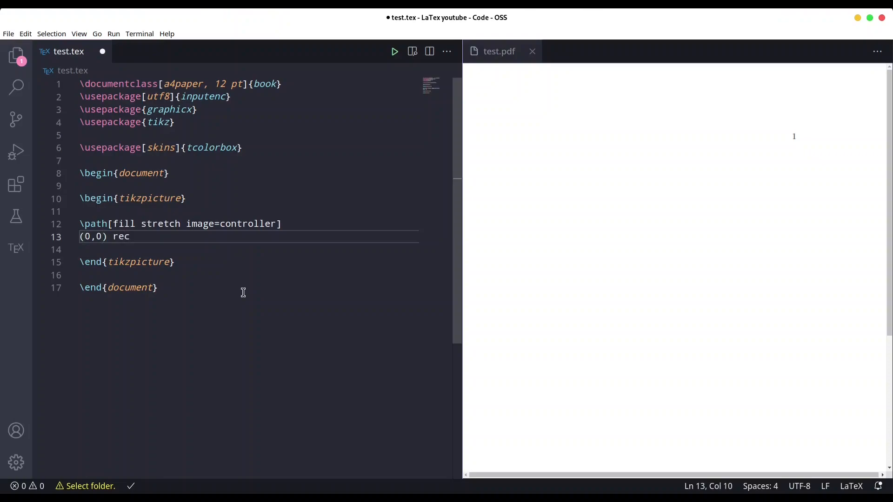
{"action": "type", "text": "tangle ("}
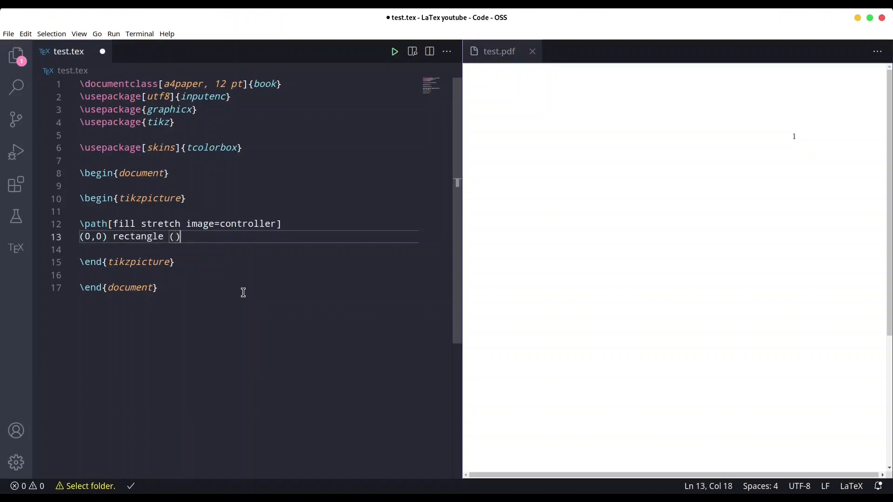
{"action": "type", "text": "5,"}
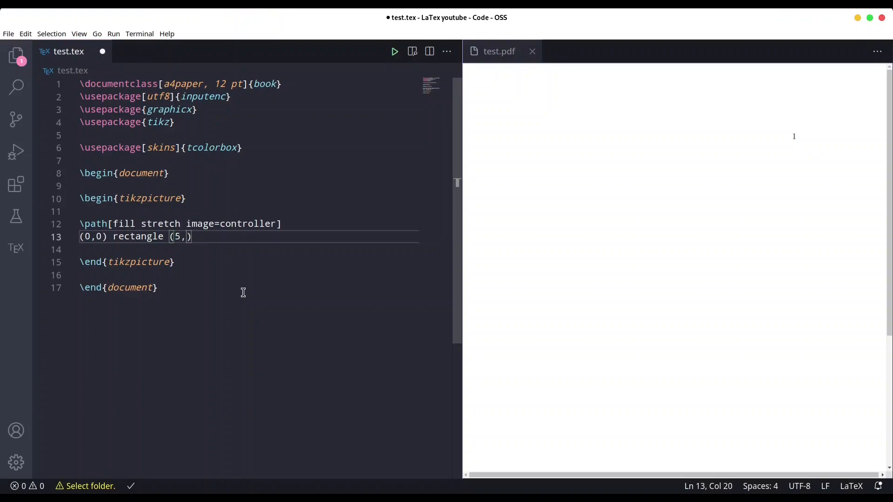
{"action": "type", "text": "4"}
{"action": "type", "text": "nod"}
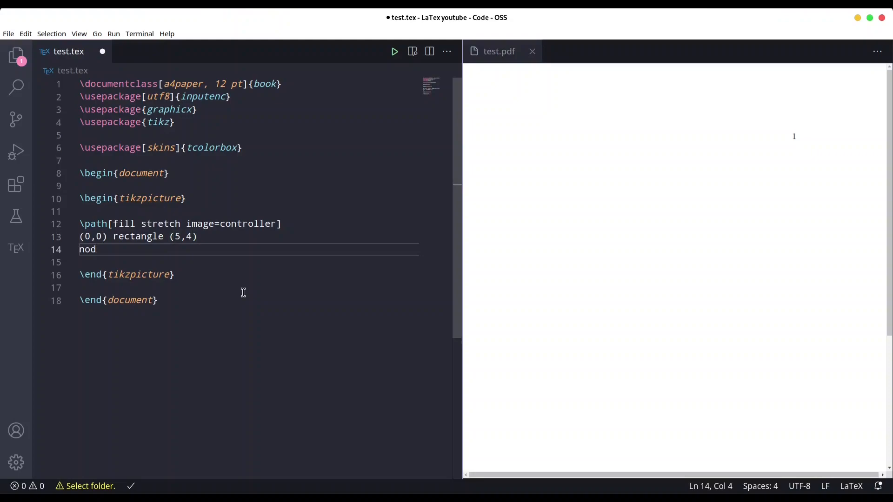
Step: Append node (A) at (3,3) to the path
{"action": "type", "text": "e ("}
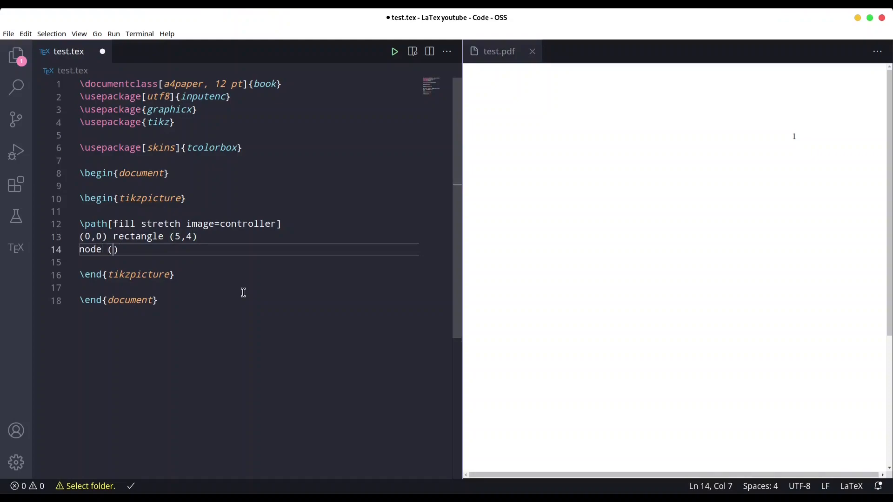
{"action": "type", "text": "A"}
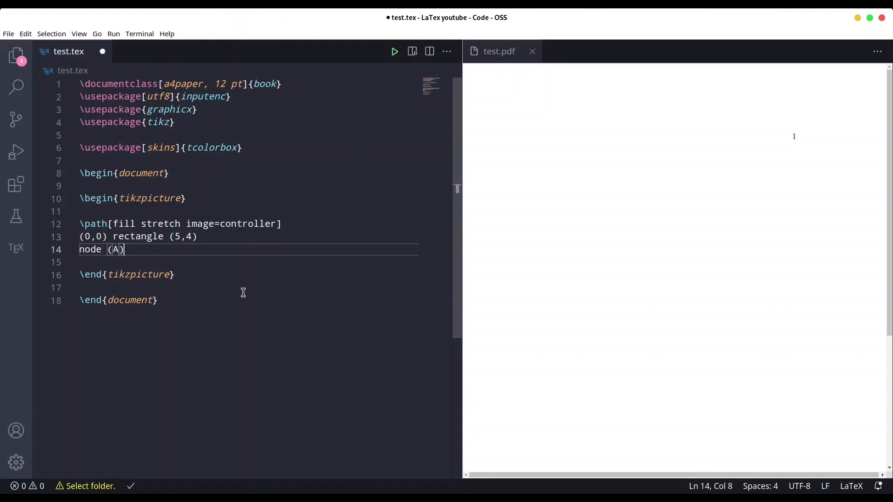
{"action": "type", "text": "at"}
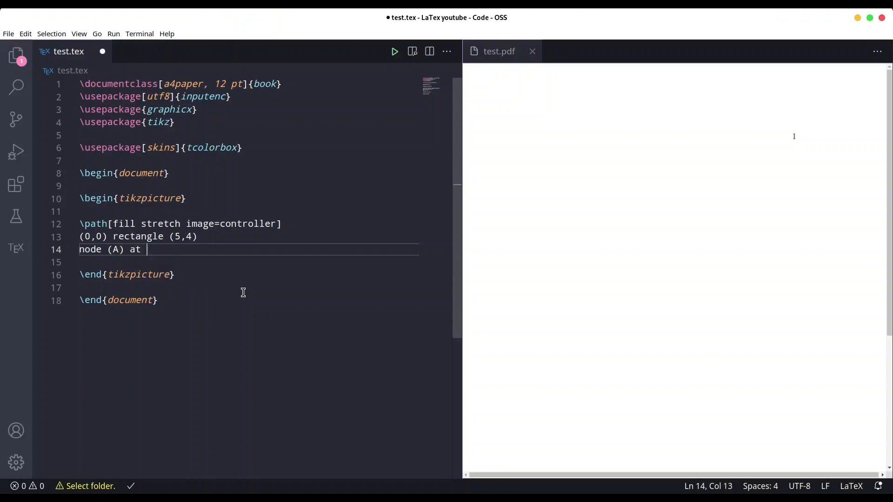
{"action": "type", "text": "("}
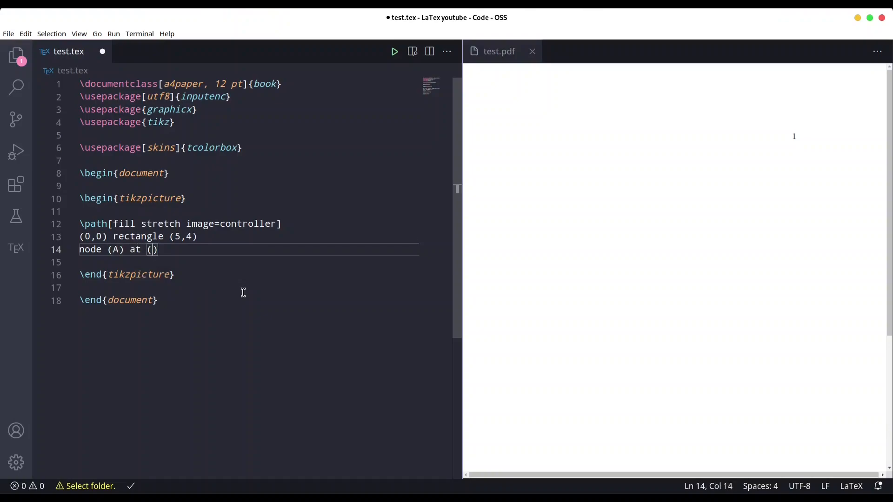
{"action": "type", "text": "3,3"}
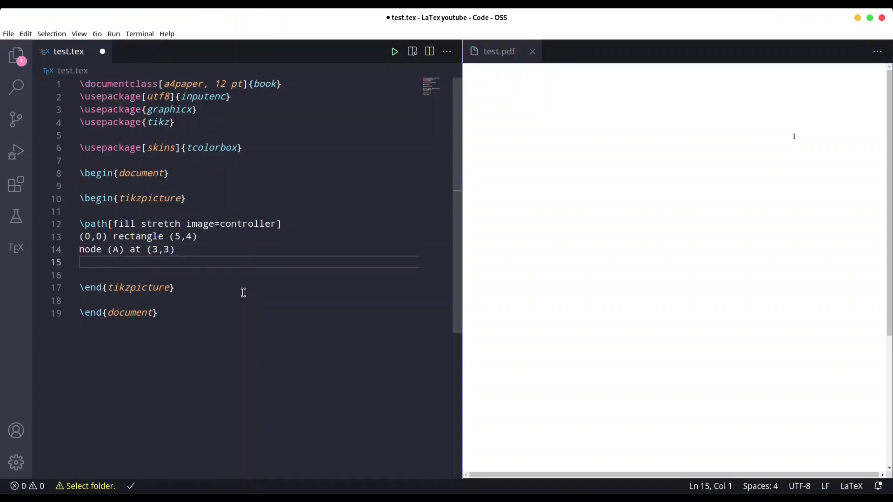
Step: Fill node A with {\color{white} \huge Hey Kind Spirit}; and rebuild the PDF preview
{"action": "type", "text": "{}"}
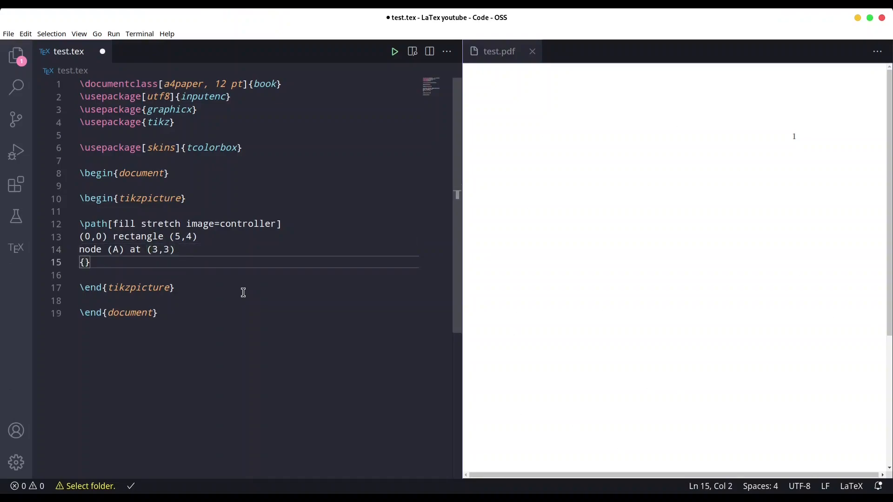
{"action": "type", "text": "\\color"}
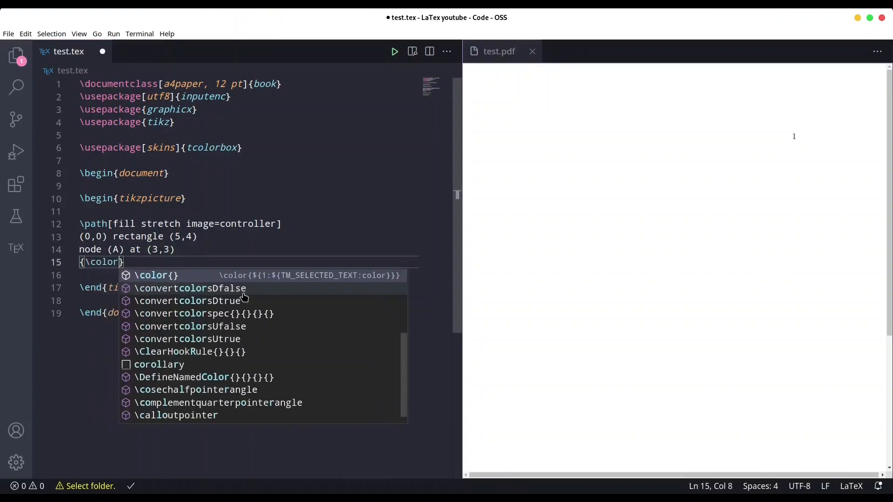
{"action": "type", "text": "white"}
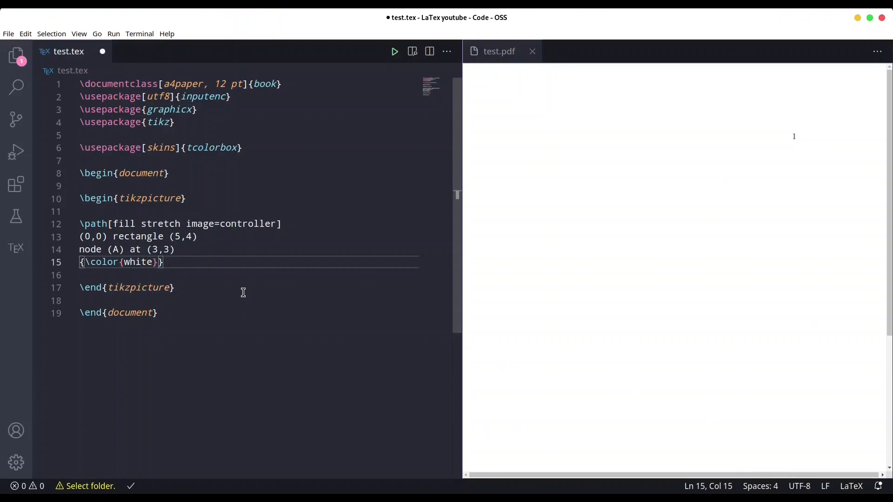
{"action": "type", "text": "\\"}
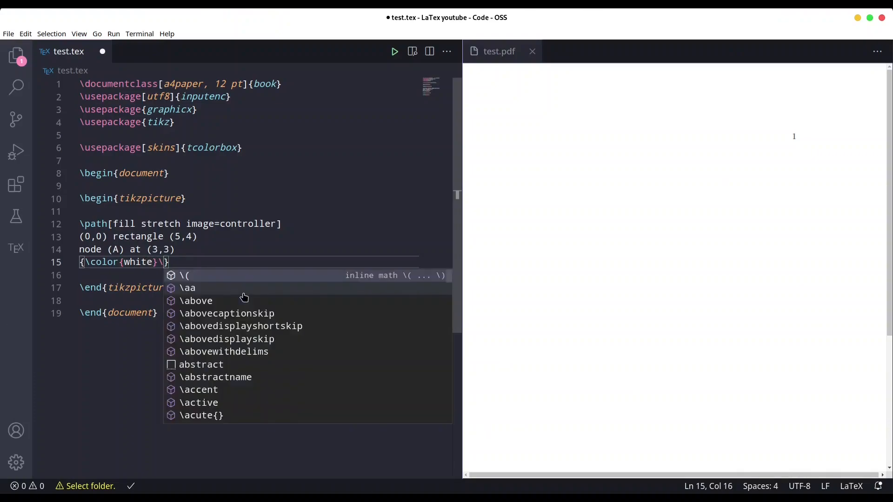
{"action": "type", "text": "\\huge"}
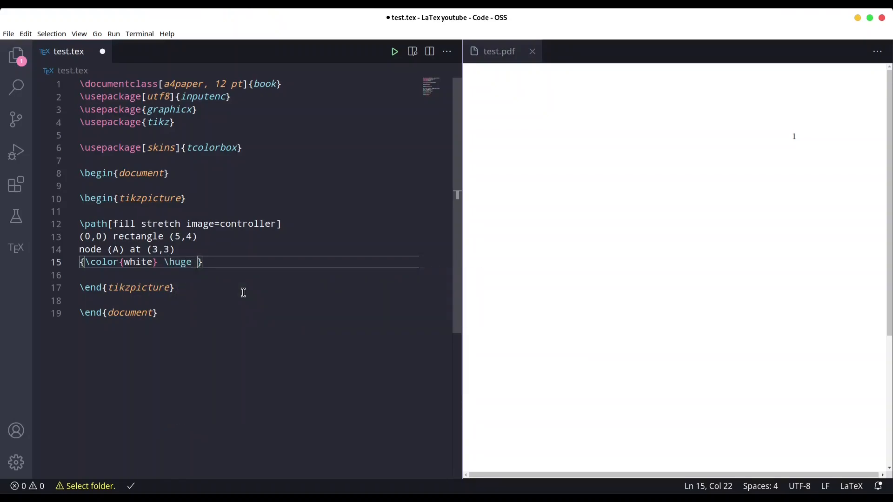
{"action": "type", "text": "Hey k"}
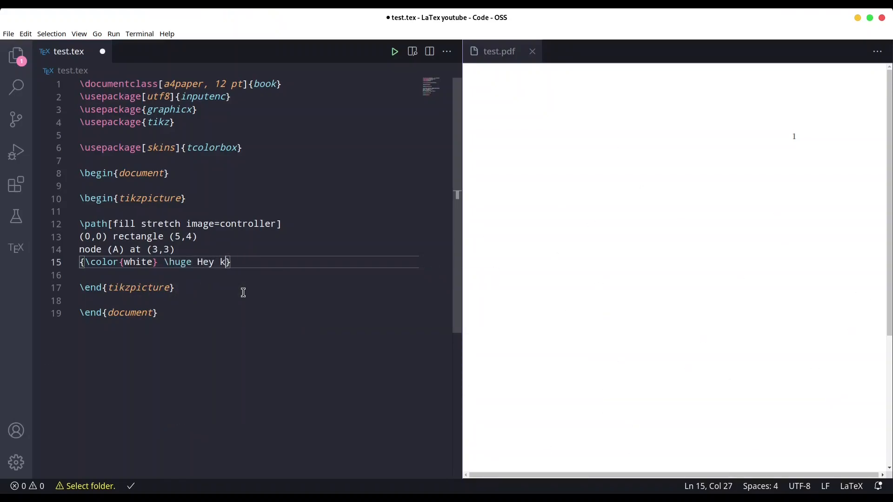
{"action": "type", "text": "ind Spir"}
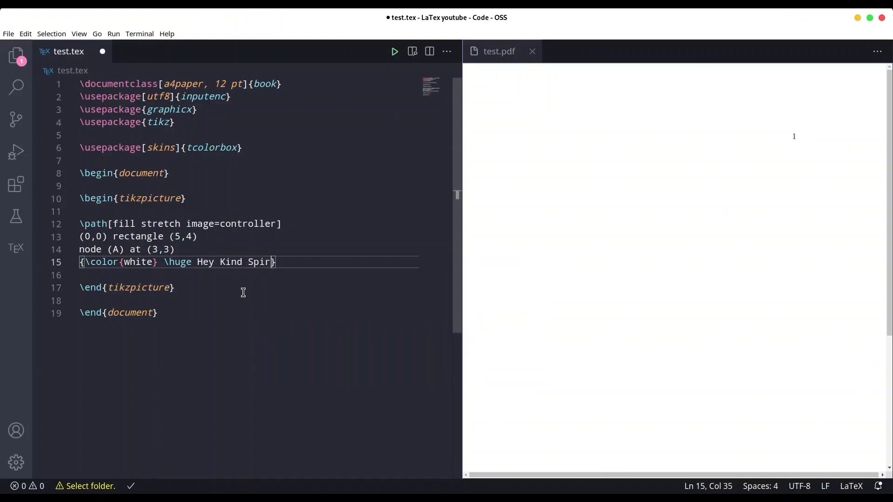
{"action": "type", "text": "it};"}
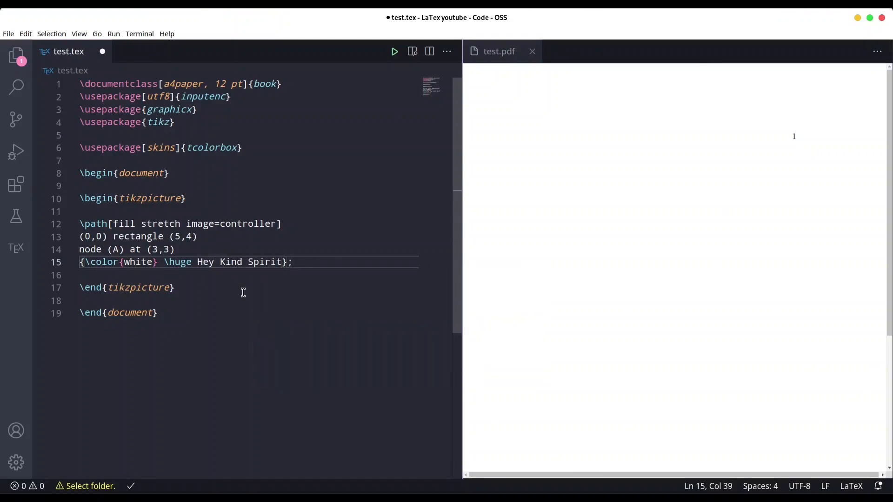
{"action": "left_click", "coordinate": [395, 51]}
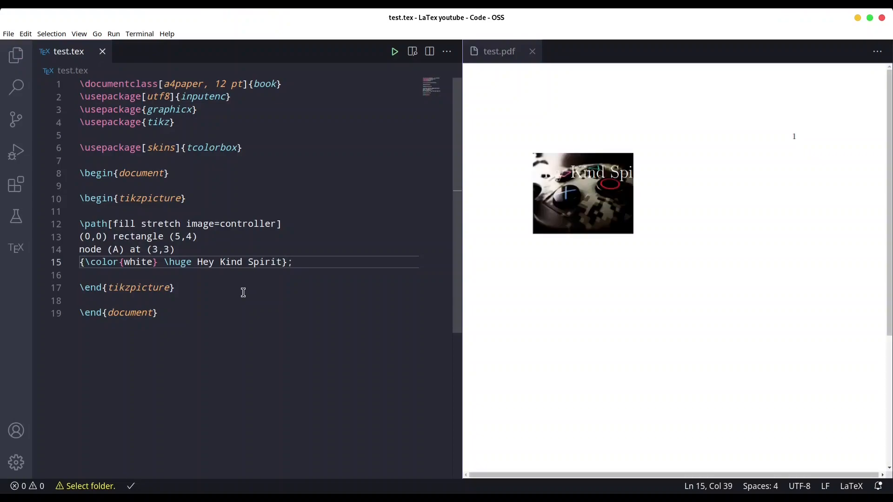
{"action": "mouse_move", "coordinate": [579, 201]}
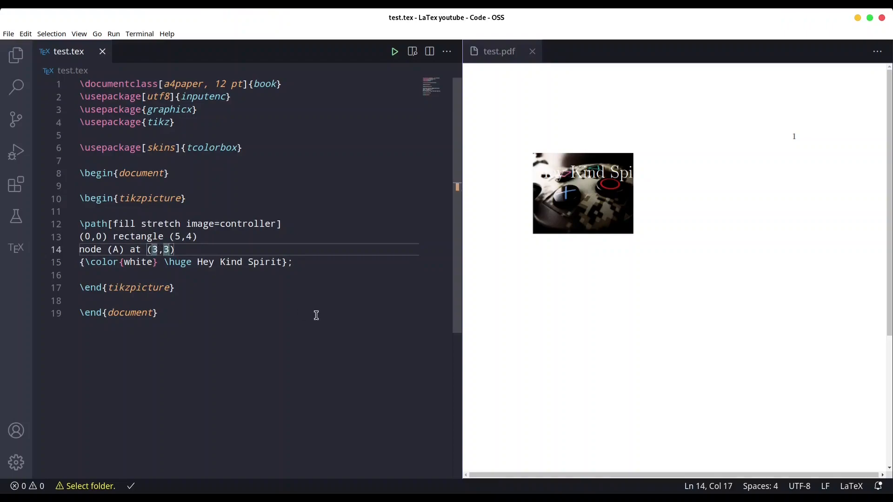
Step: Change the rectangle corner to (7,5) and the node position to (3,2), then save to rebuild
{"action": "type", "text": "4"}
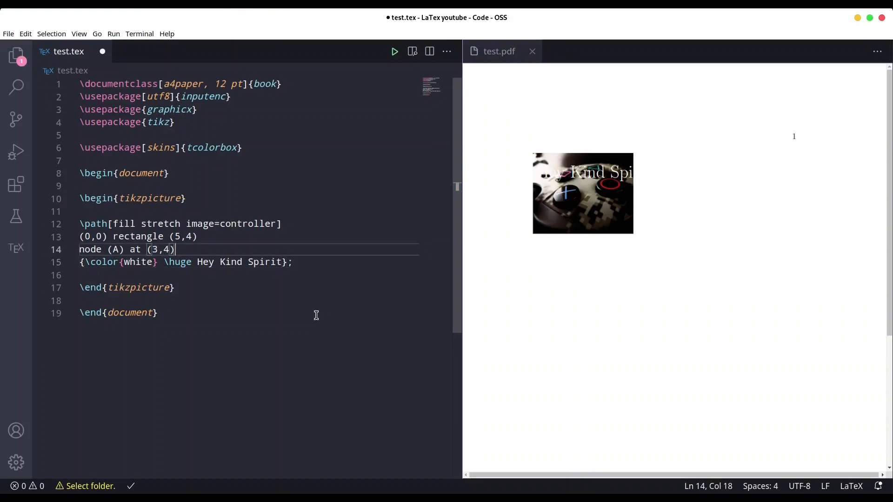
{"action": "left_click", "coordinate": [188, 236]}
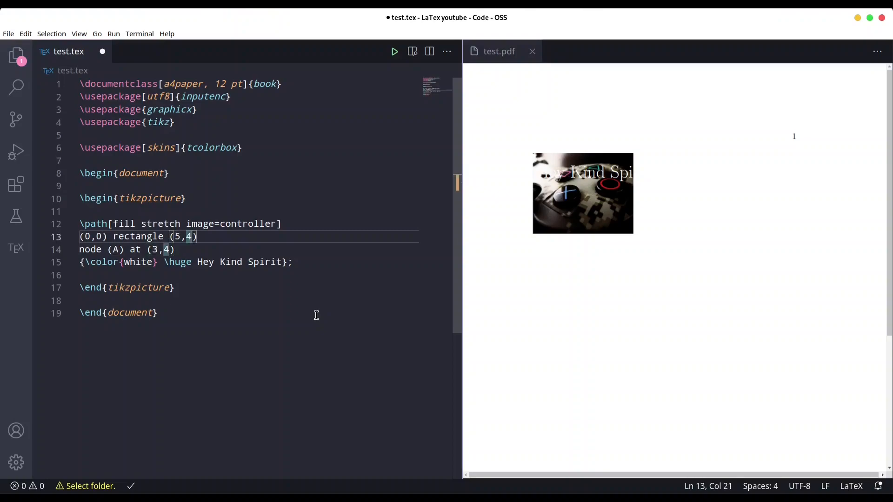
{"action": "type", "text": "7"}
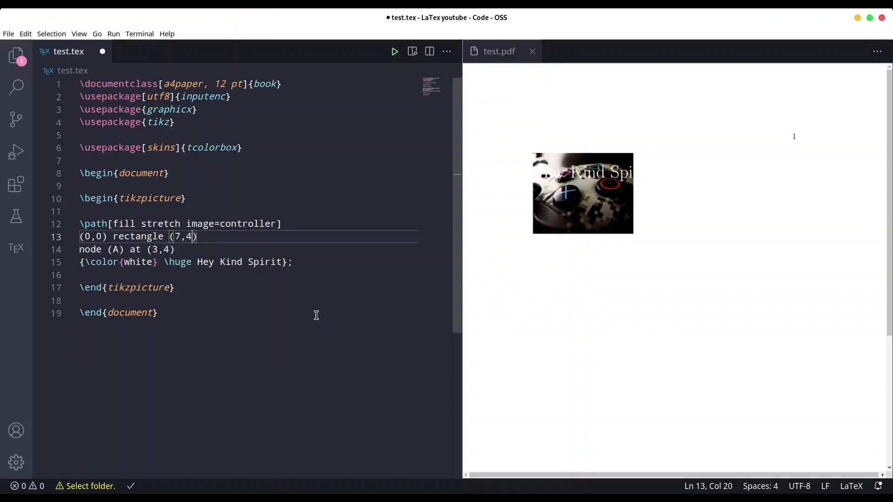
{"action": "key", "text": "Backspace"}
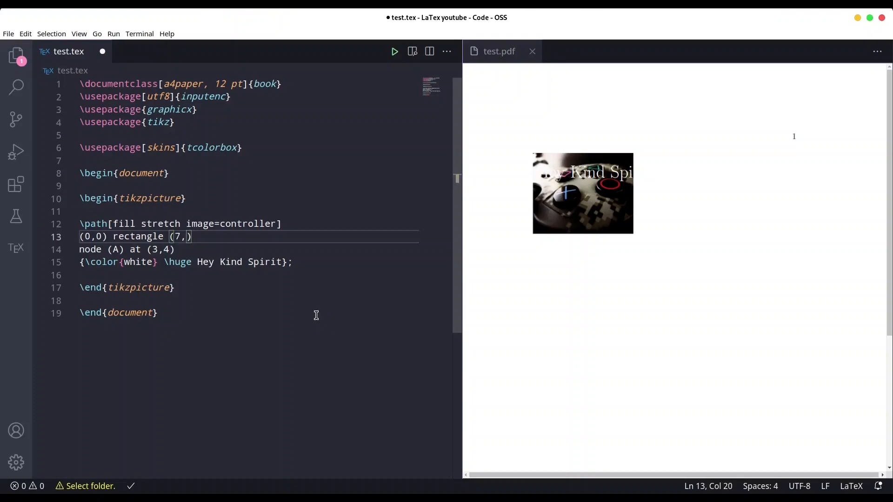
{"action": "type", "text": "5"}
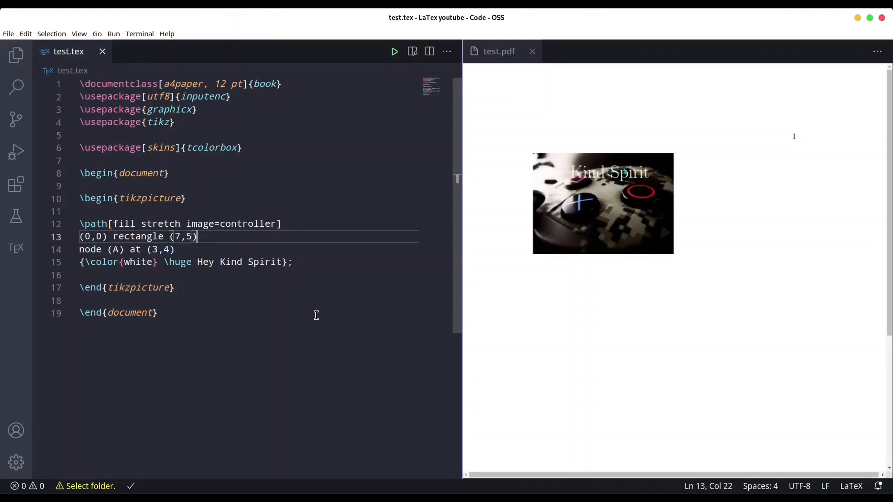
{"action": "type", "text": "2"}
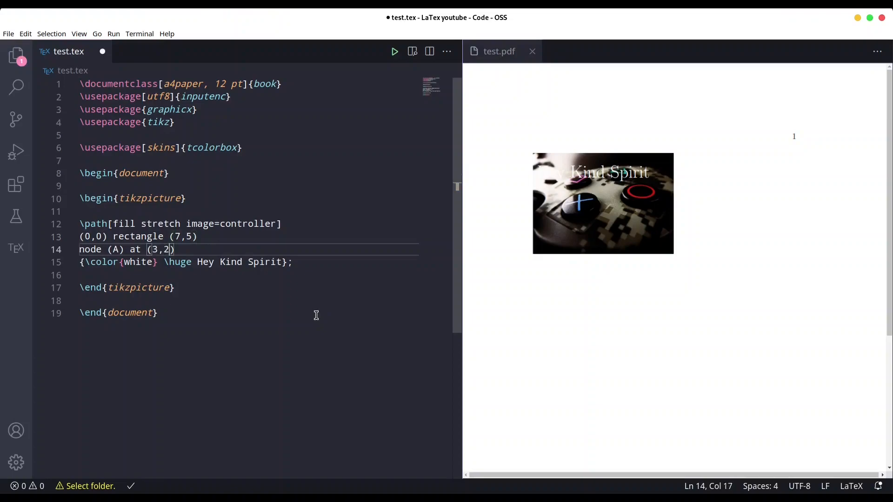
{"action": "mouse_move", "coordinate": [577, 242]}
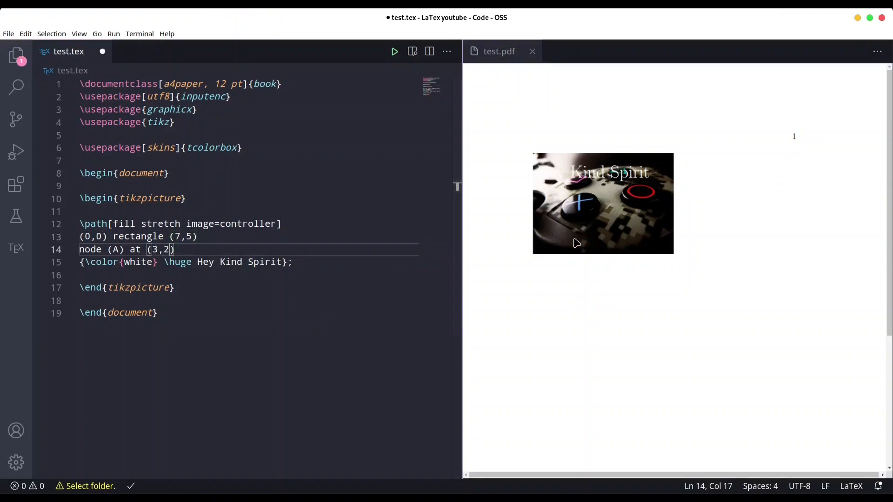
{"action": "key", "text": "ctrl+s"}
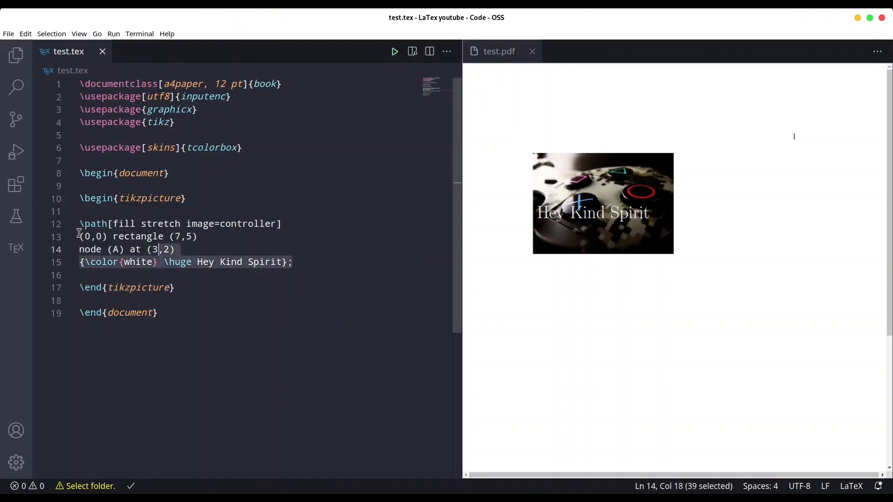
Step: Clear the tikzpicture body and the tcolorbox line
{"action": "key", "text": "Delete"}
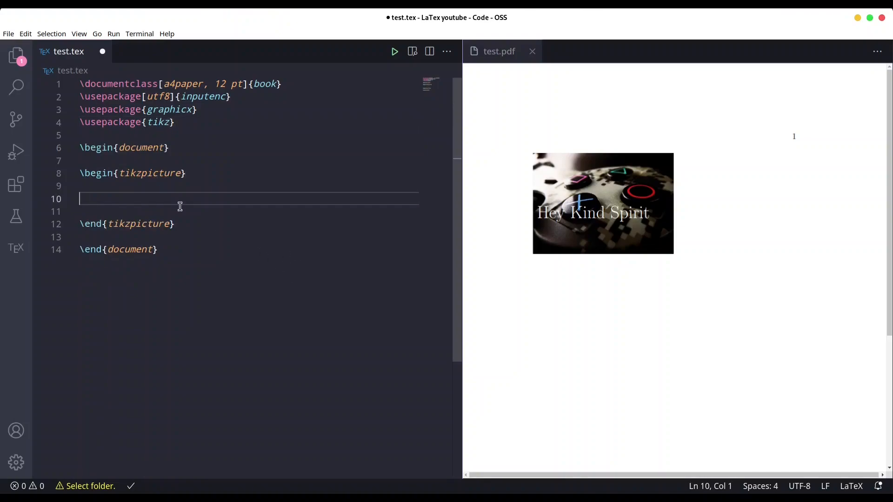
Step: Write \node [anchor=east](A) at (0,0) inside the tikzpicture
{"action": "type", "text": "\\do"}
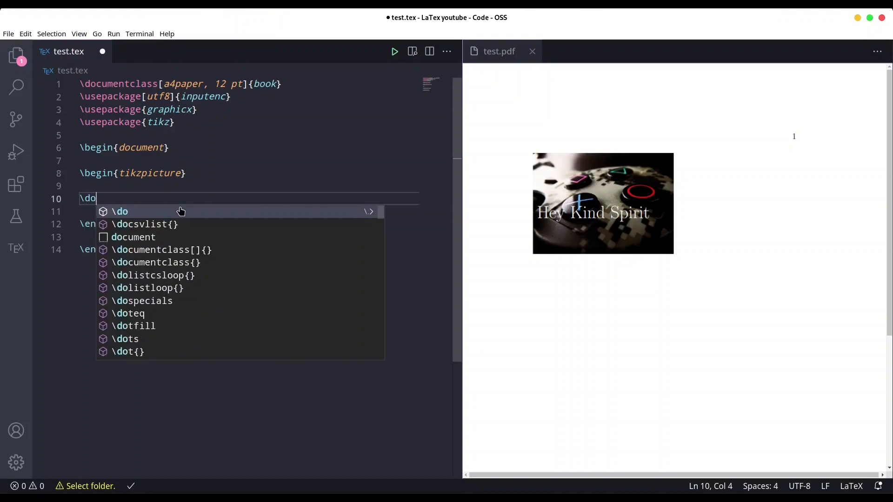
{"action": "type", "text": "node"}
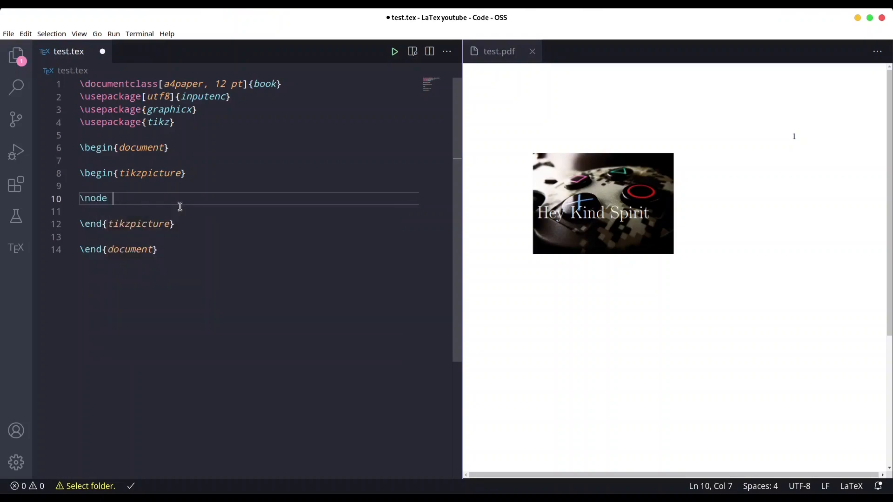
{"action": "type", "text": "[an]"}
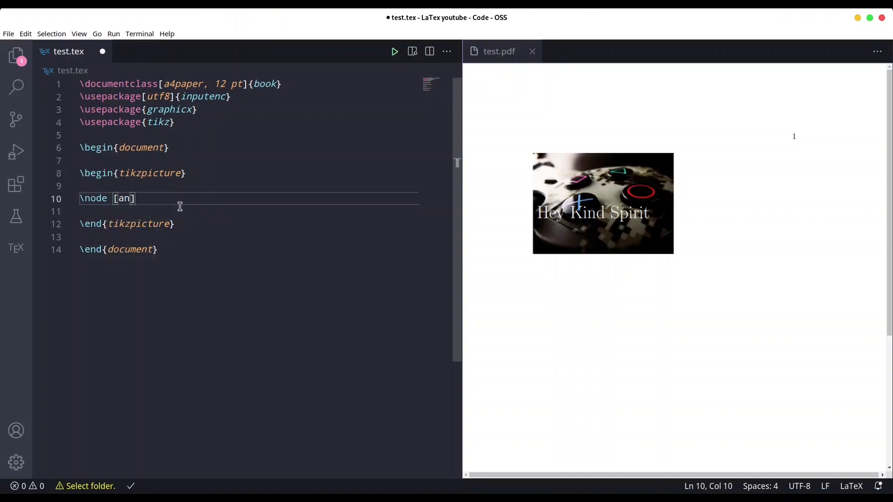
{"action": "type", "text": "chor="}
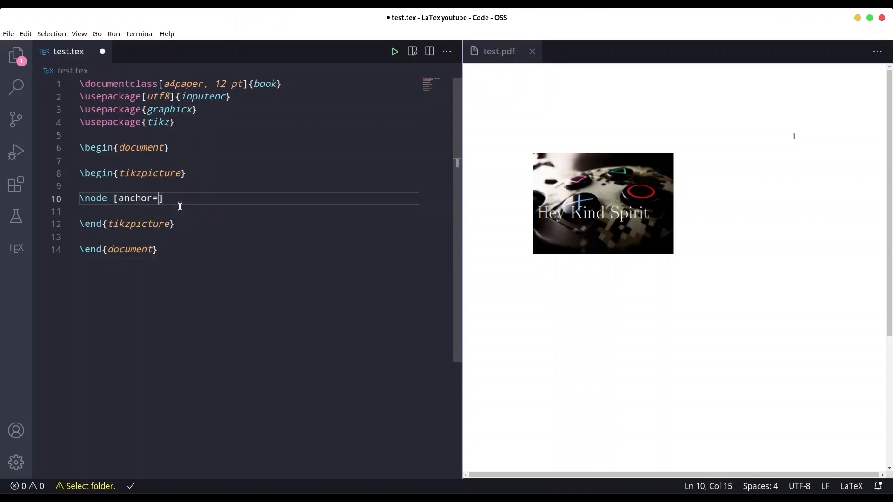
{"action": "type", "text": "n"}
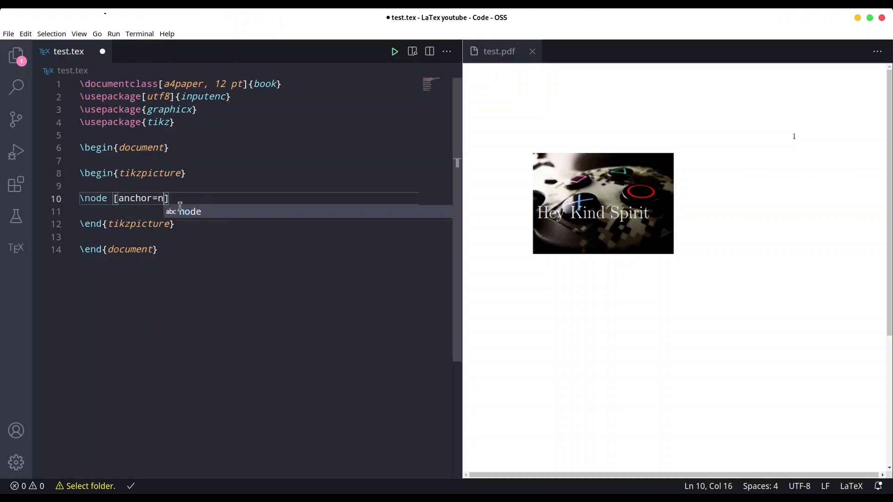
{"action": "type", "text": "east"}
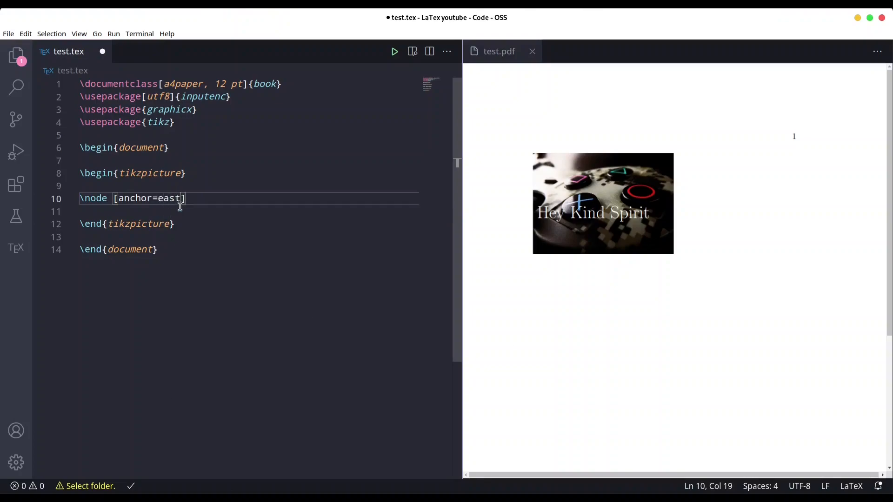
{"action": "type", "text": "(A) at ("}
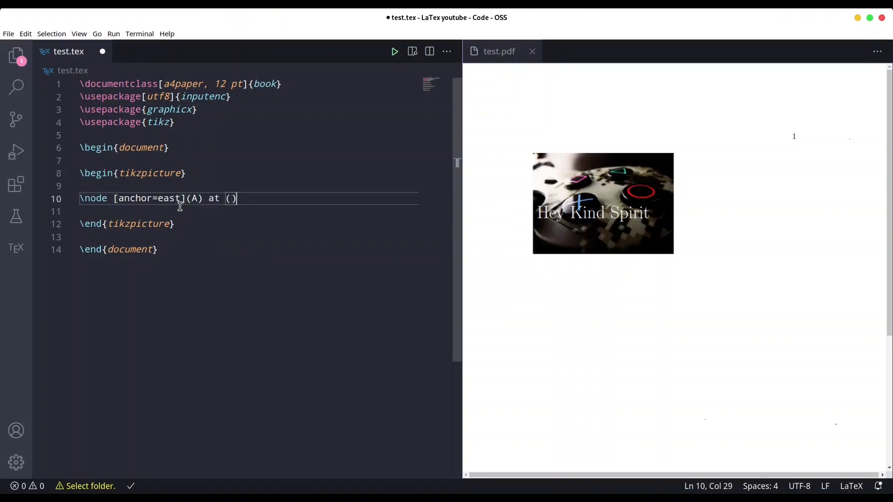
{"action": "type", "text": "0"}
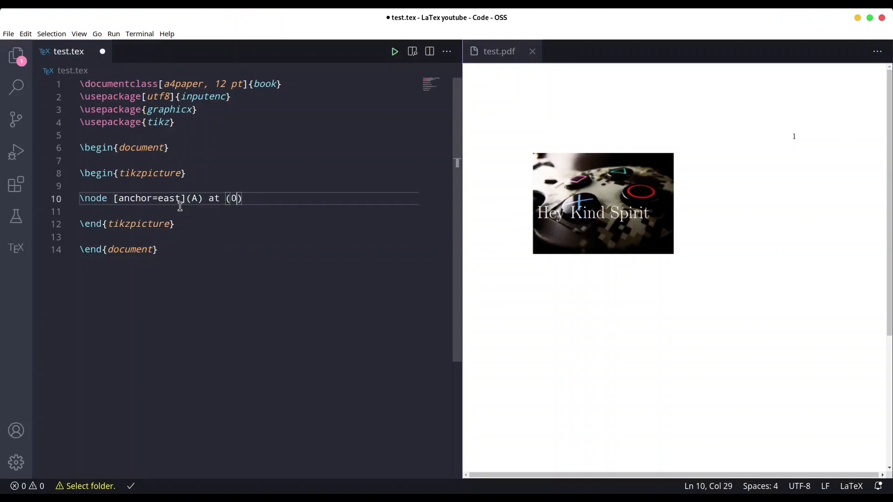
{"action": "type", "text": ",0"}
{"action": "type", "text": "{"}
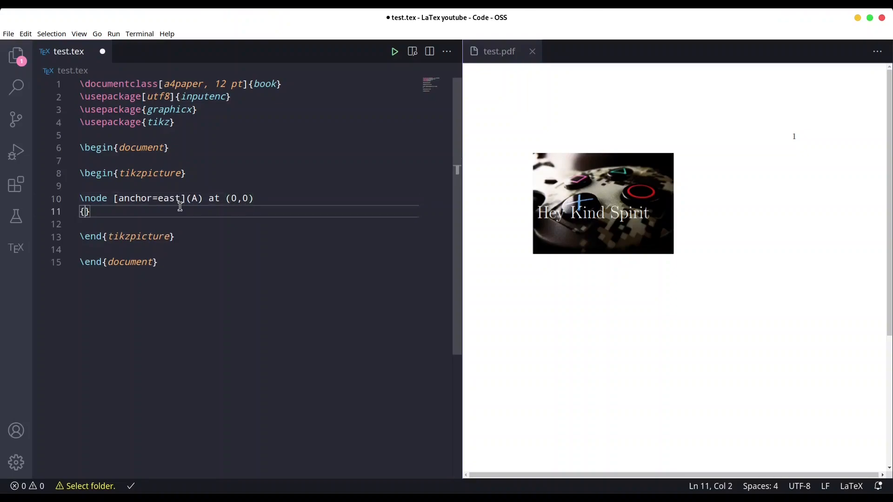
Step: Give node A the content \includegraphics[scale=0.05]{controller} and close it with ;
{"action": "type", "text": "\\"}
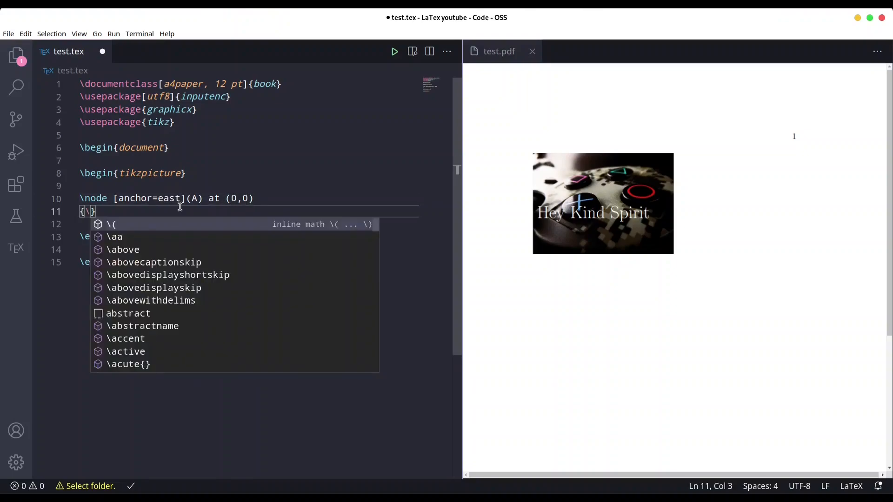
{"action": "type", "text": "in"}
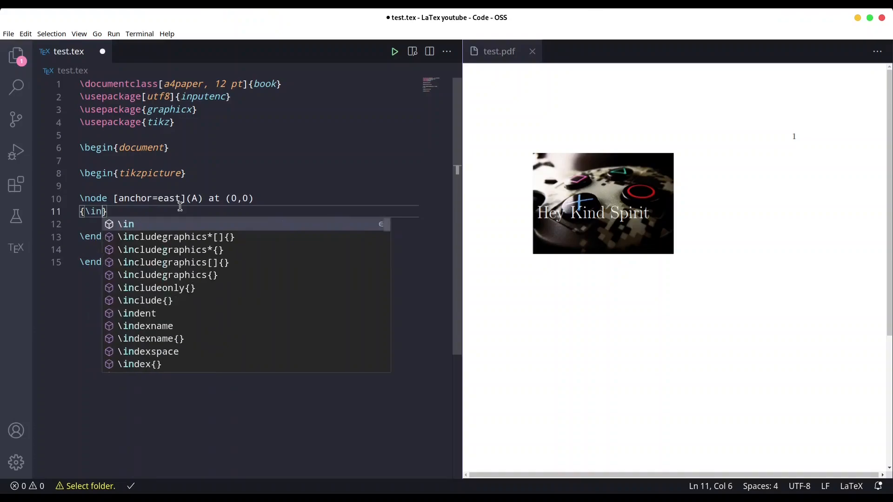
{"action": "type", "text": "cludegraphics{c"}
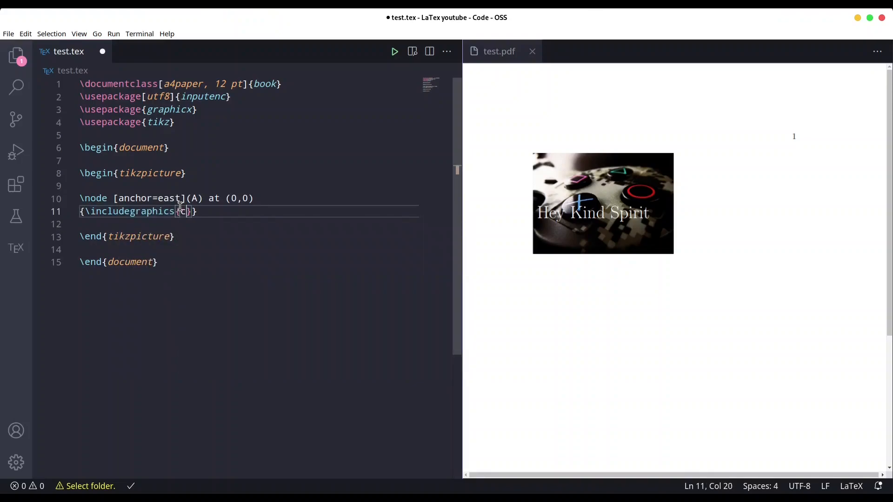
{"action": "type", "text": "ontroller"}
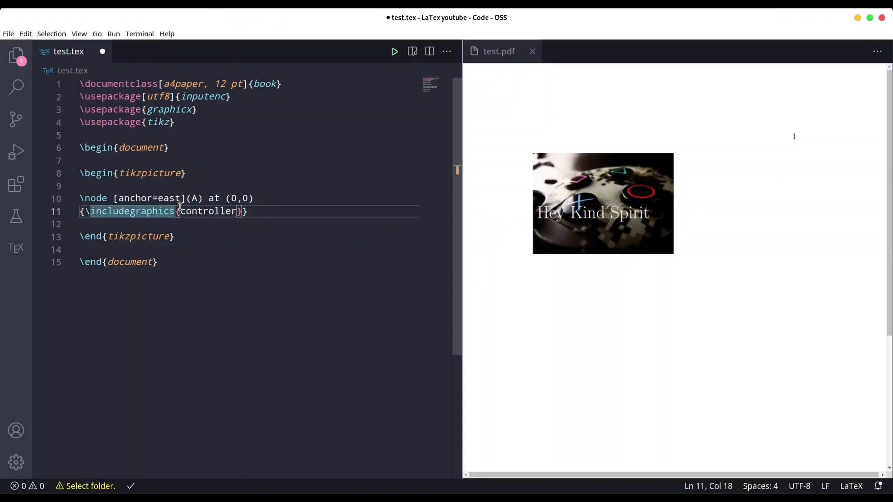
{"action": "type", "text": "[scale]"}
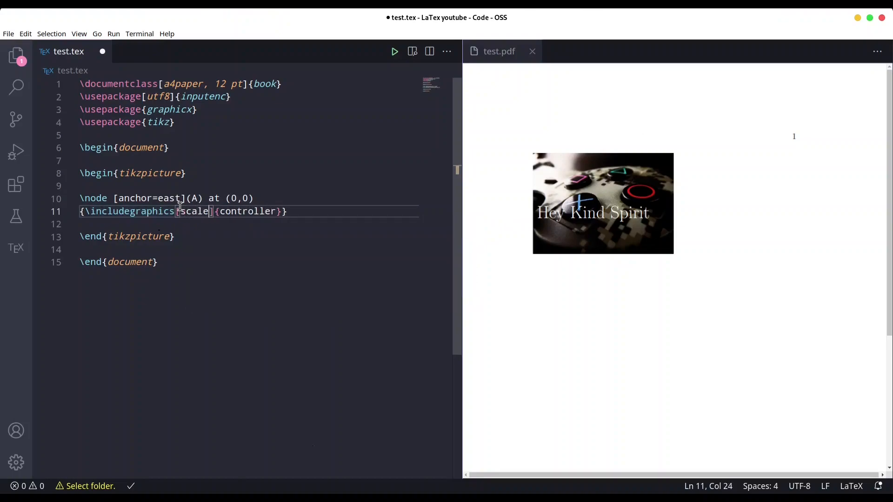
{"action": "type", "text": "=0.0"}
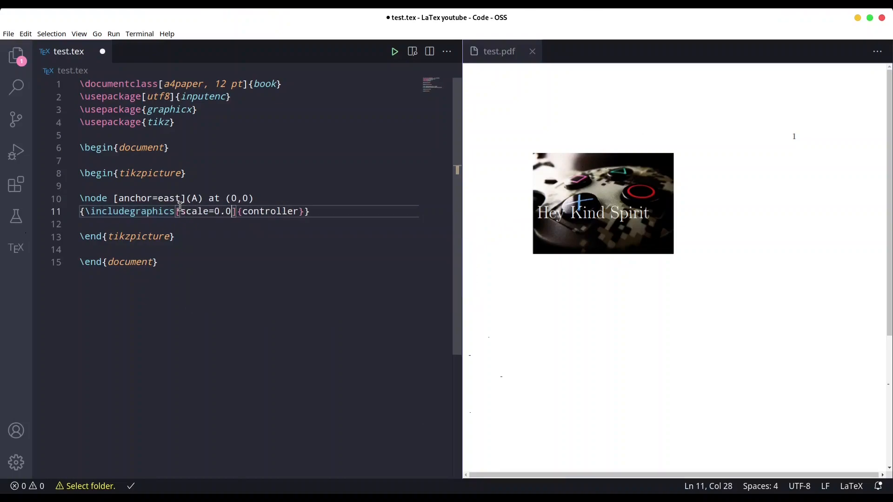
{"action": "type", "text": "5"}
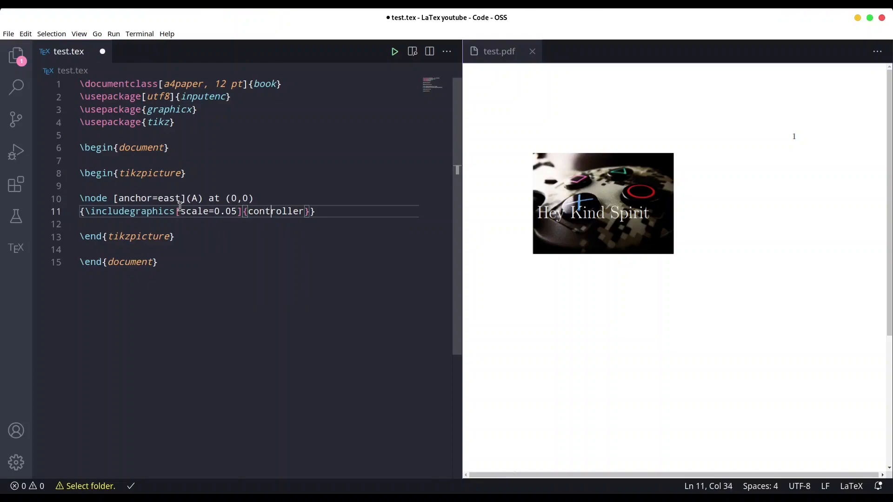
{"action": "type", "text": ";"}
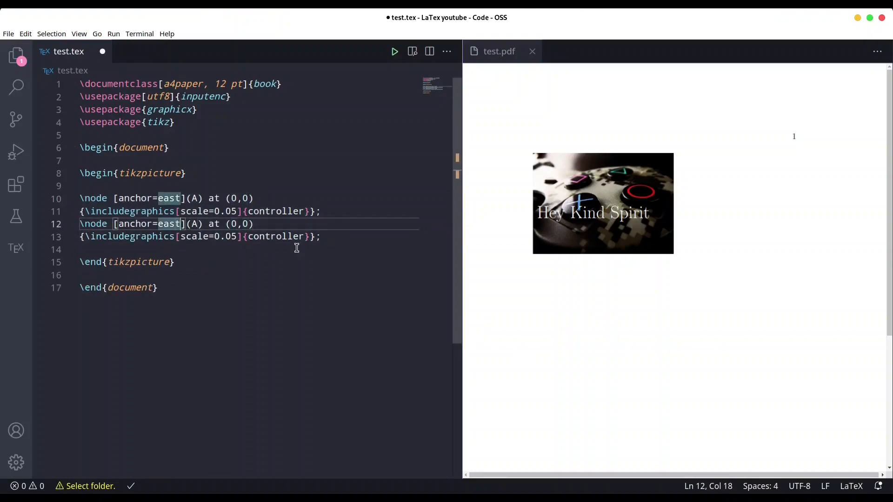
Step: Turn the copied node into B with anchor=west at (10,0) and add a blank line below
{"action": "type", "text": "wes"}
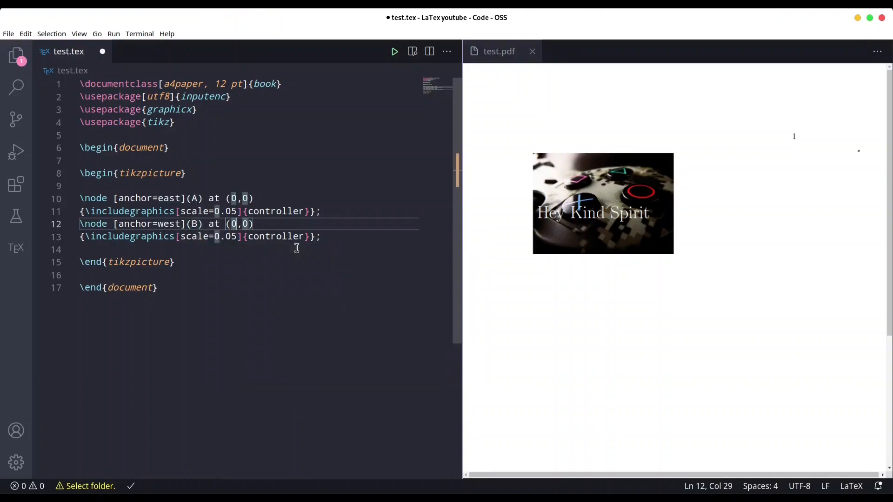
{"action": "key", "text": "Backspace"}
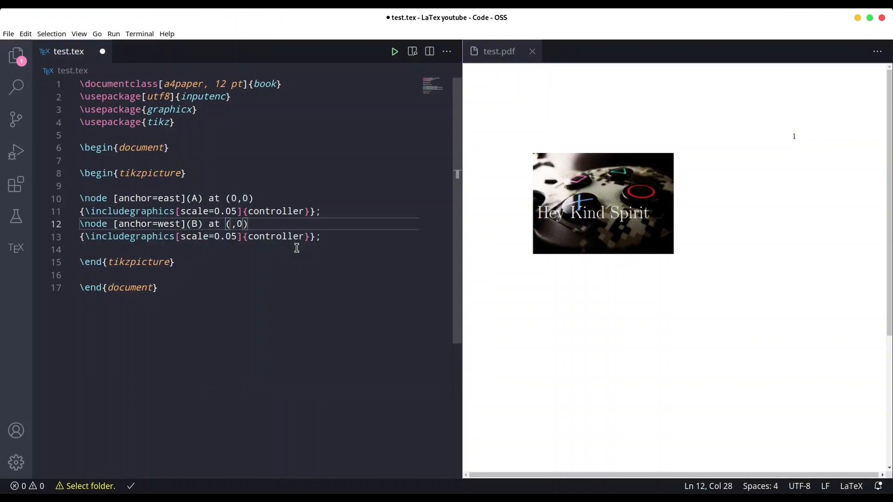
{"action": "type", "text": "10"}
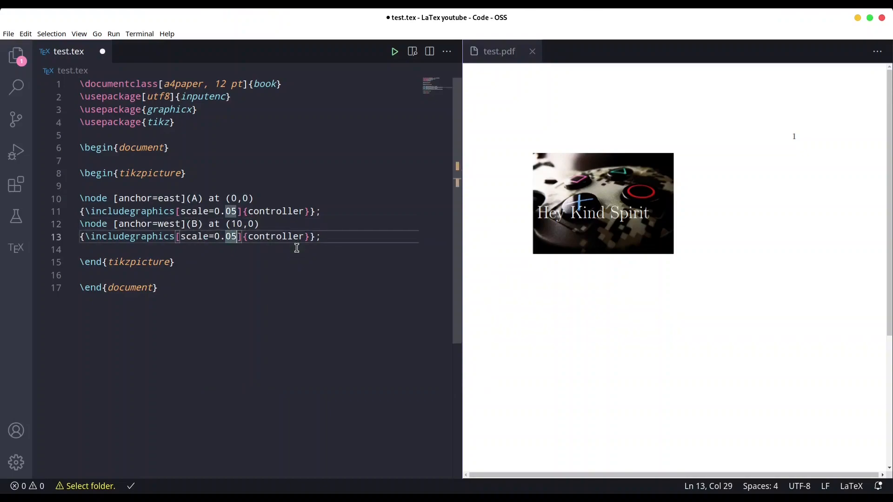
{"action": "double_click", "coordinate": [275, 236]}
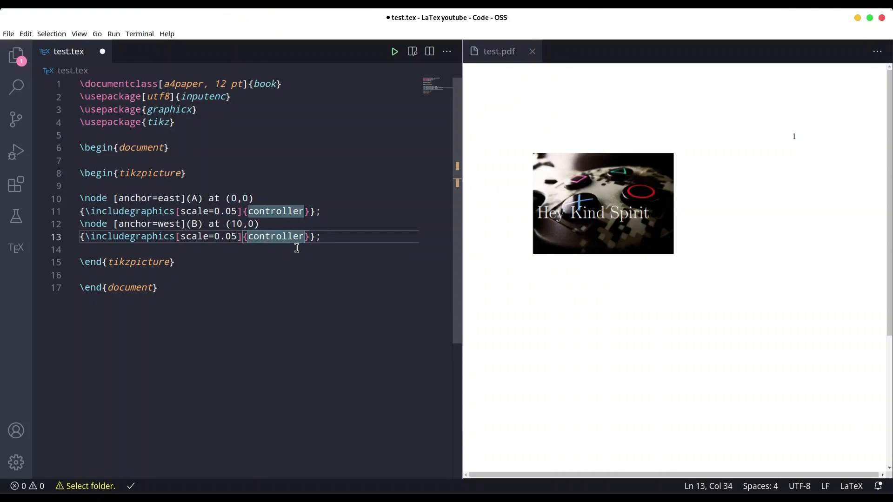
{"action": "key", "text": "Enter"}
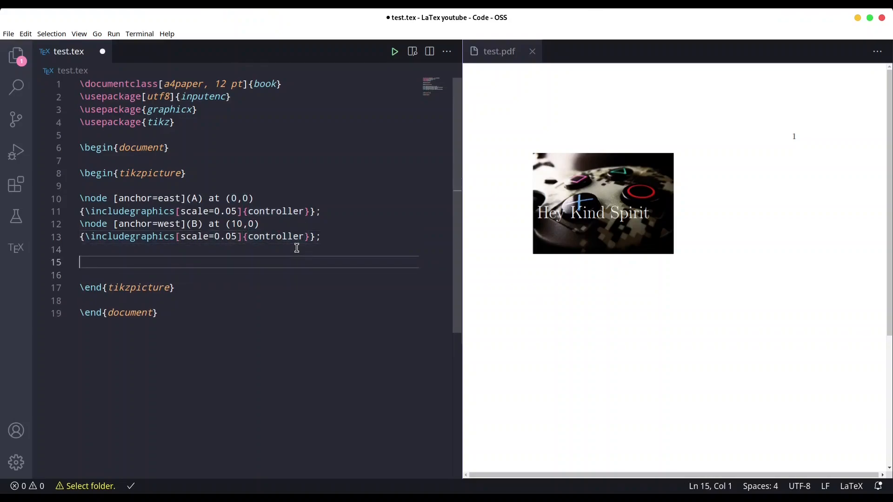
Step: Add \draw(A)--(B); and rebuild so the PDF shows the two controllers joined by a line
{"action": "type", "text": "\\dr"}
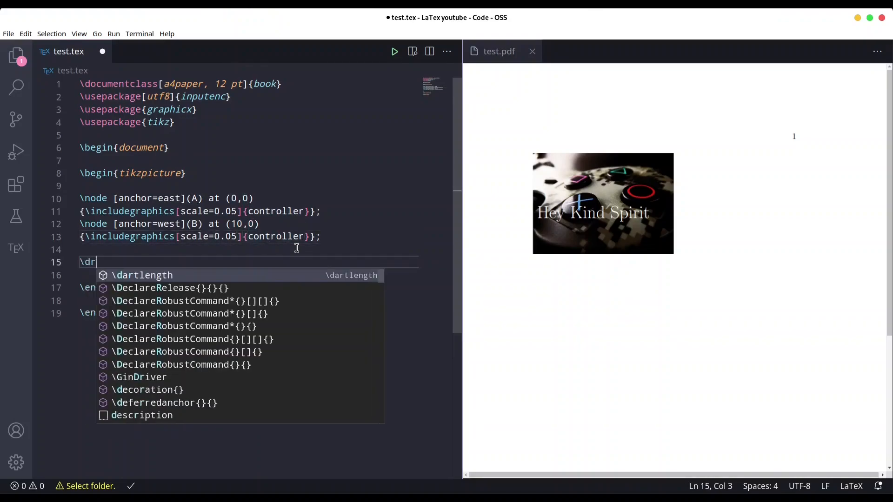
{"action": "type", "text": "aw"}
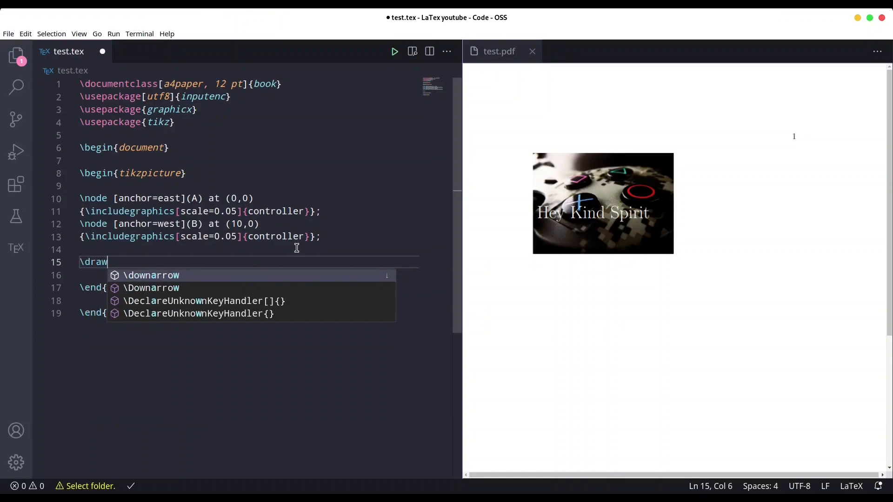
{"action": "type", "text": "(A)"}
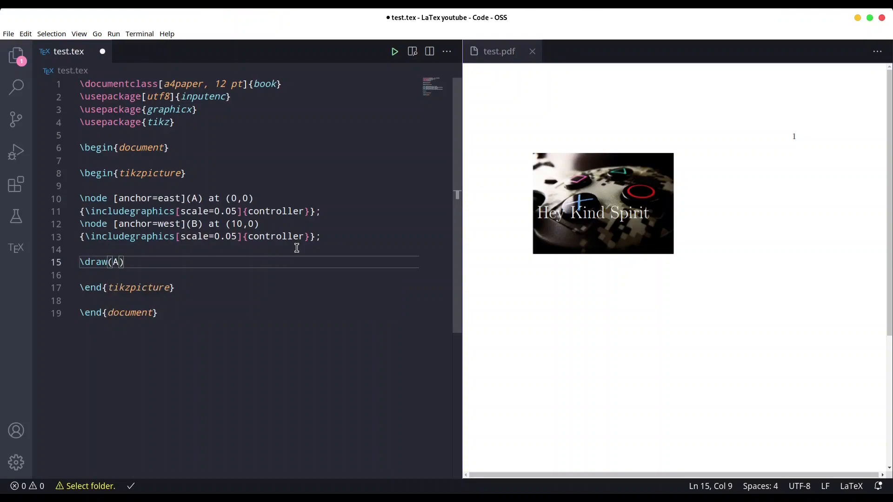
{"action": "type", "text": "--()"}
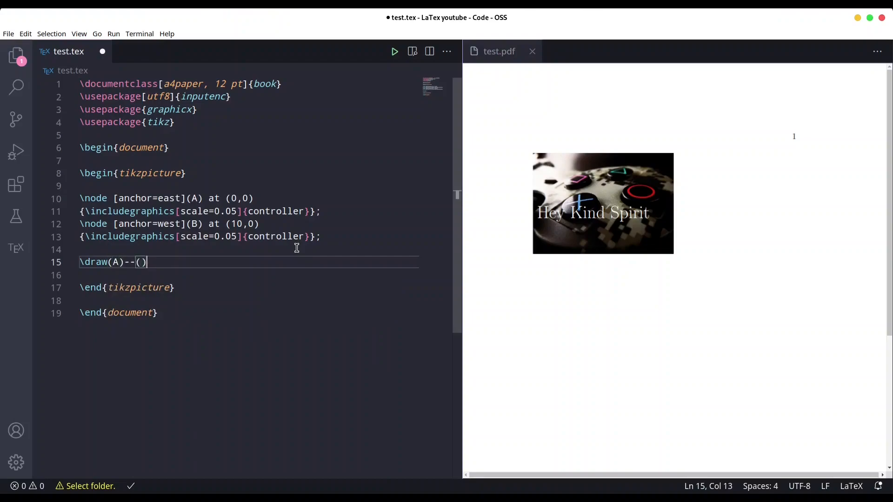
{"action": "type", "text": "B"}
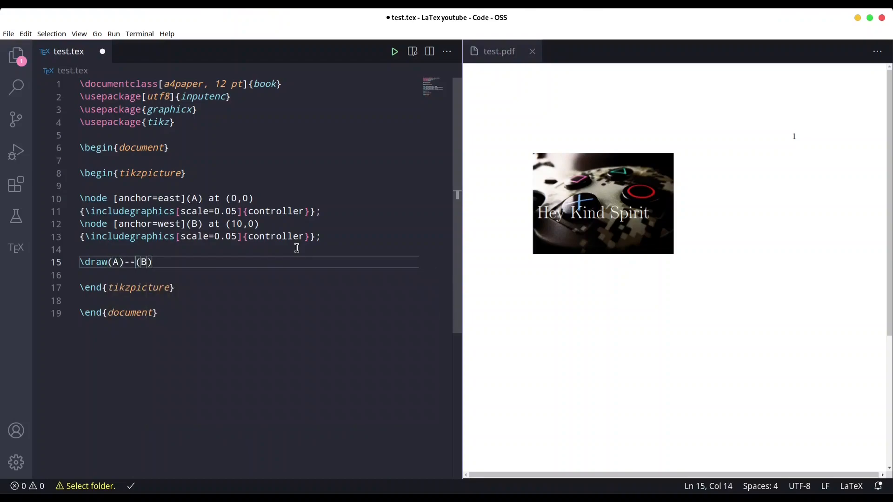
{"action": "type", "text": ";"}
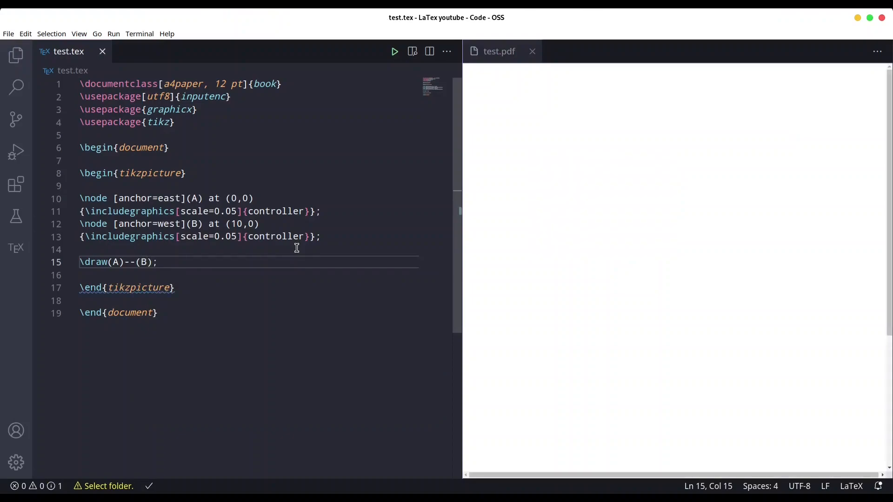
{"action": "left_click", "coordinate": [394, 51]}
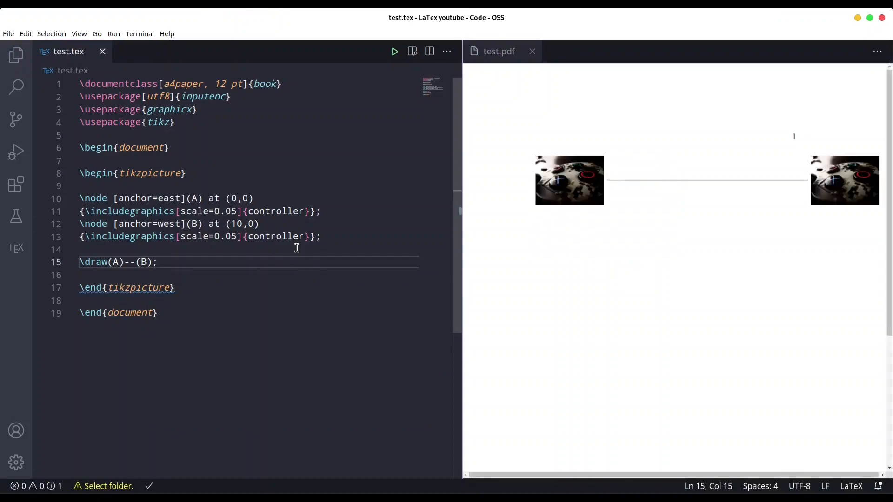